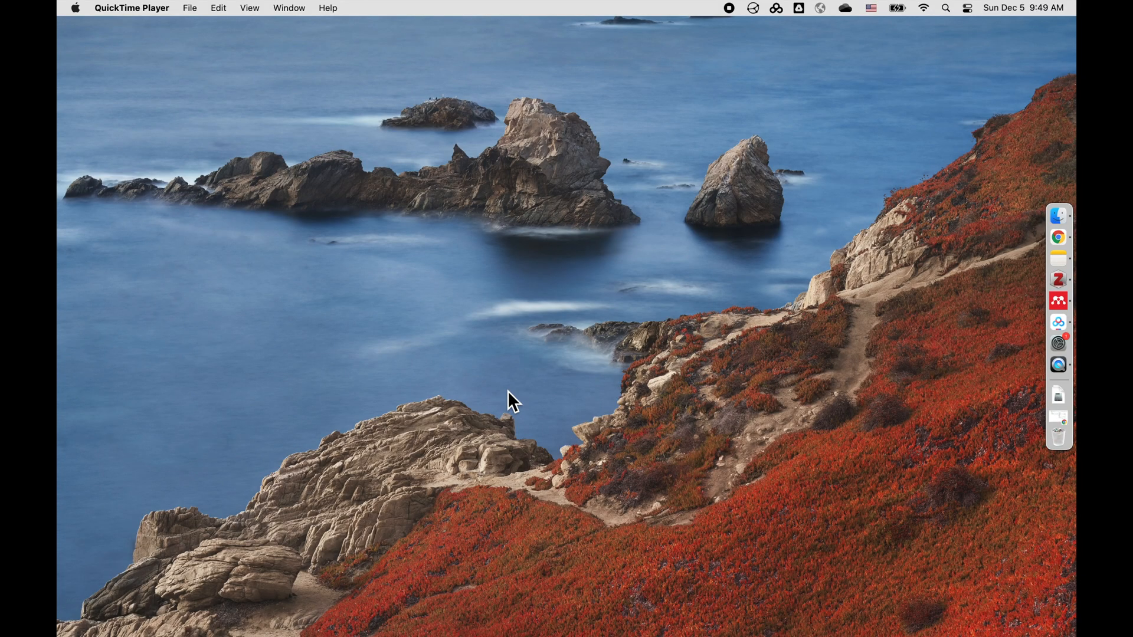
pyautogui.moveTo(767, 28)
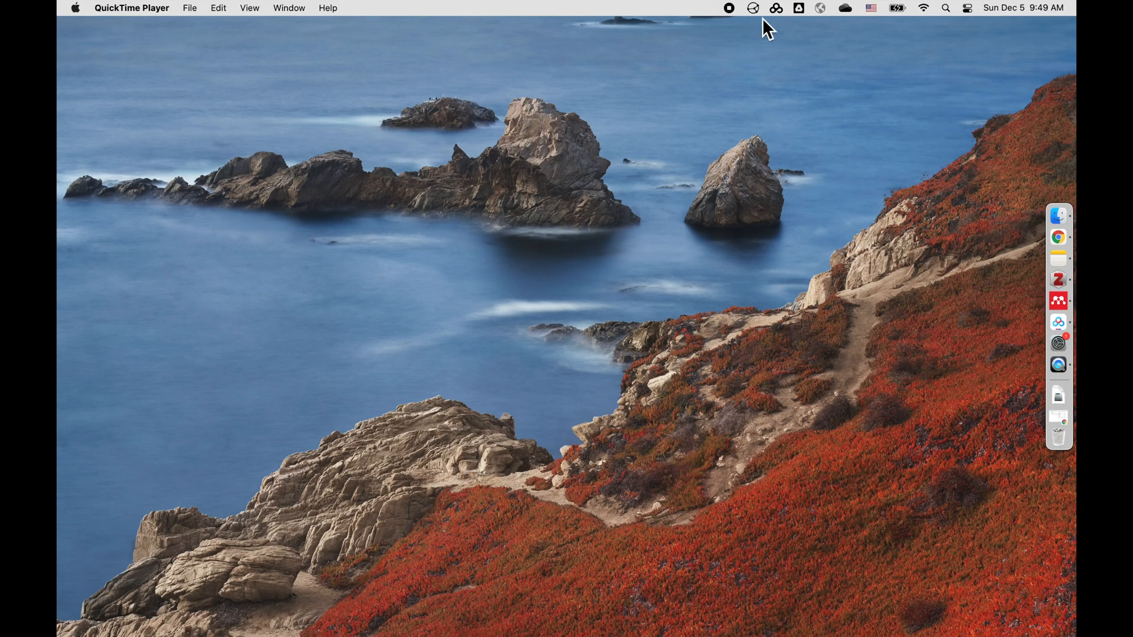
# Show the Syncthing status menu from the macOS menu bar, confirming it is online.
pyautogui.click(752, 8)
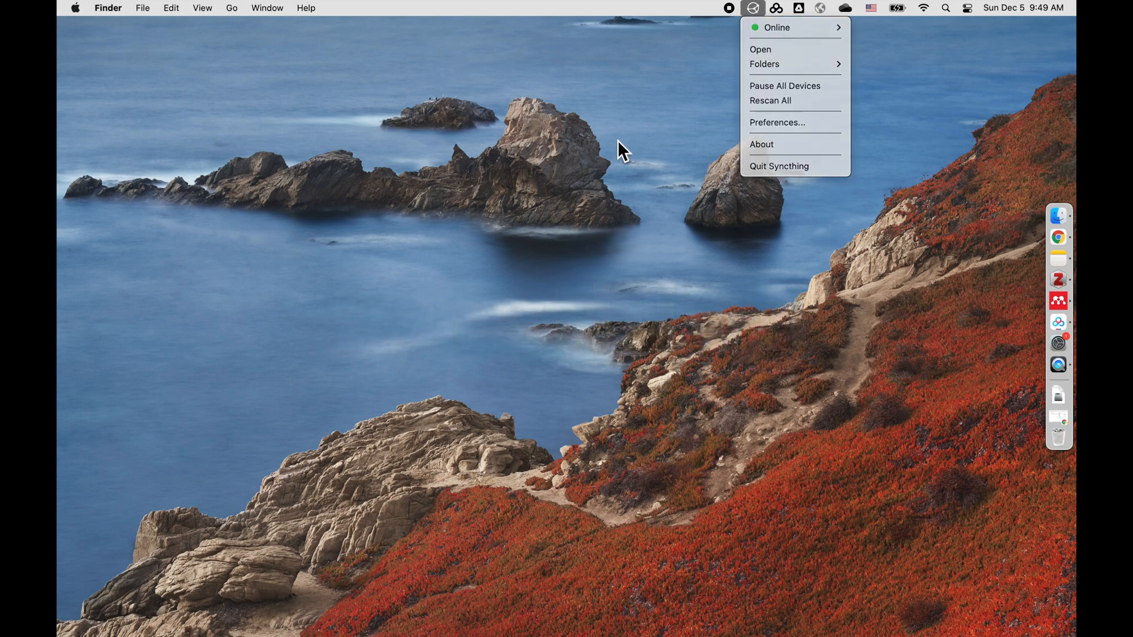
pyautogui.moveTo(754, 10)
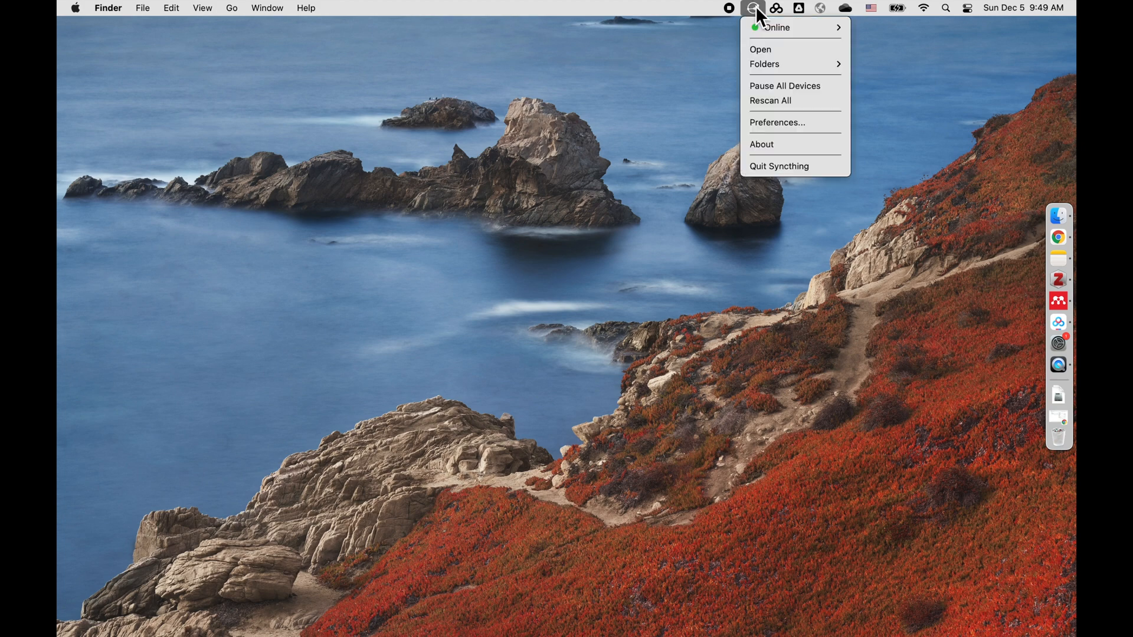
# Bring up the Syncthing web dashboard and expand the zotfile folder shared with NoteAir.
pyautogui.click(760, 49)
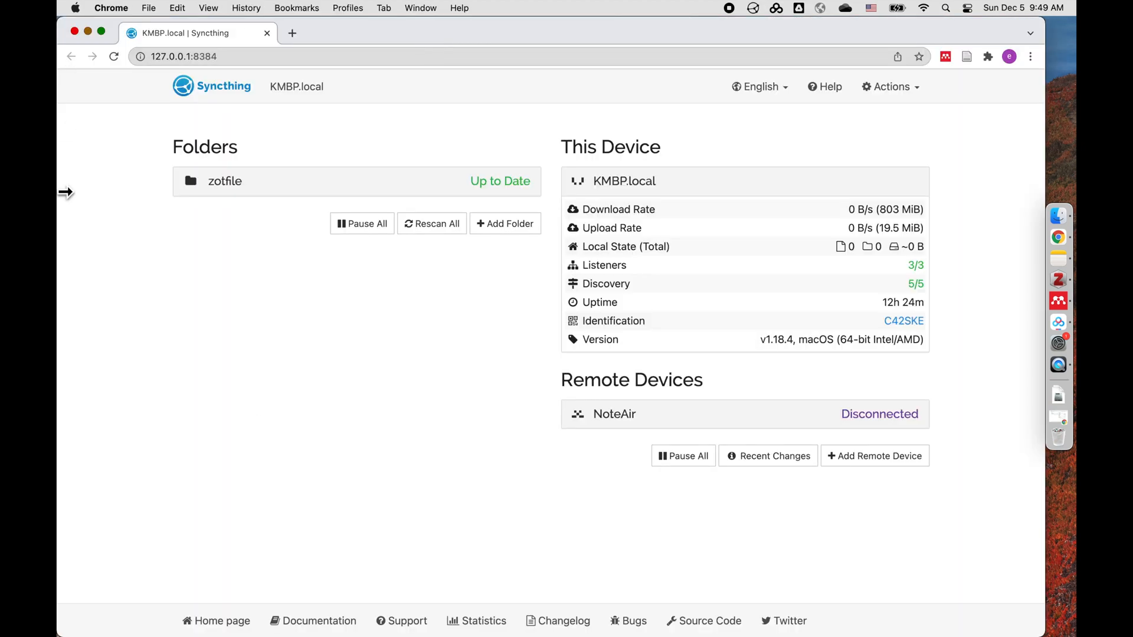
pyautogui.moveTo(284, 96)
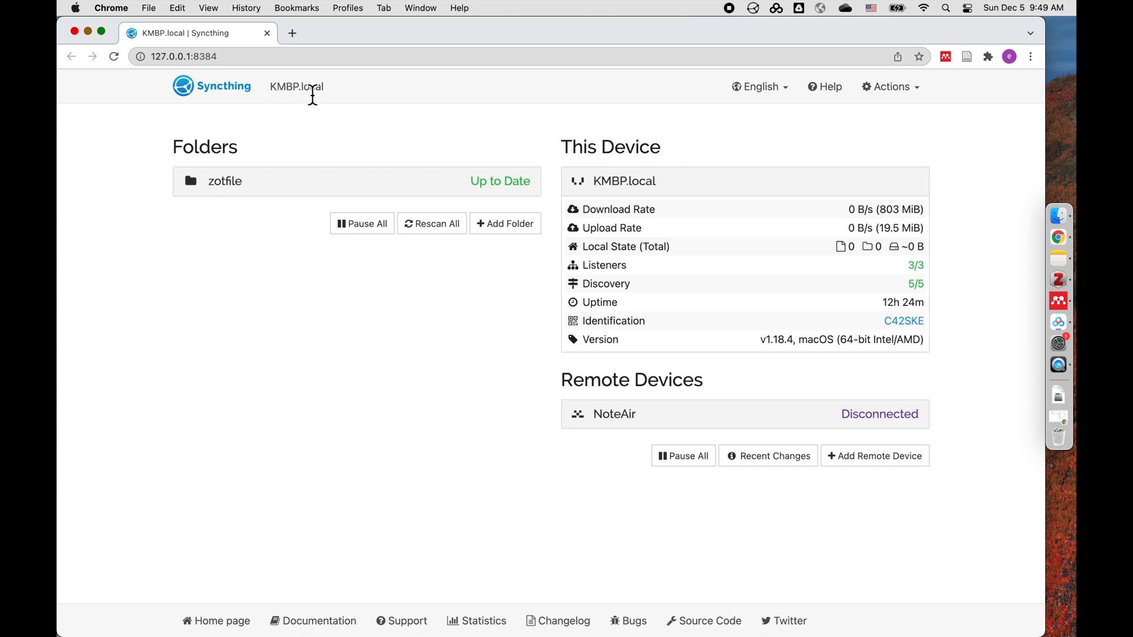
pyautogui.click(224, 180)
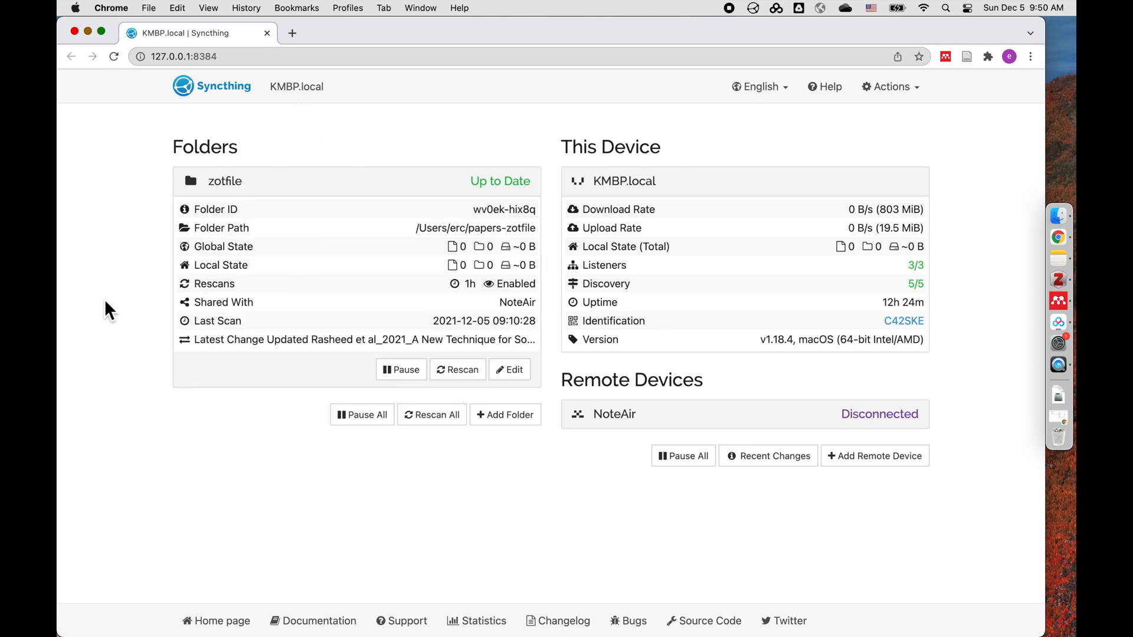
pyautogui.moveTo(511, 210)
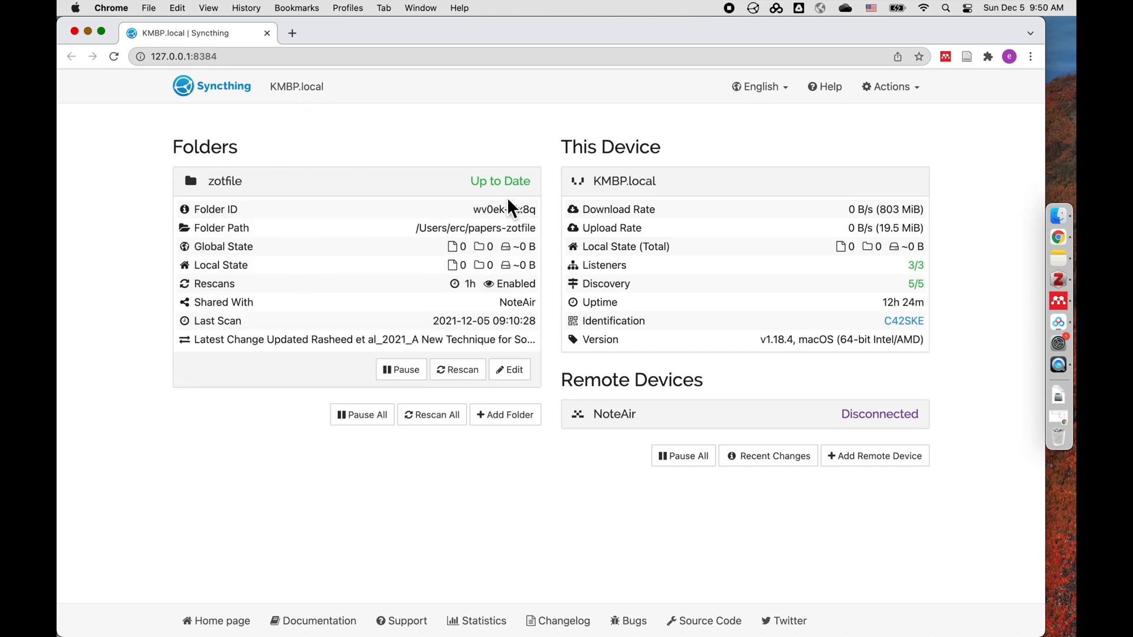
pyautogui.moveTo(238, 202)
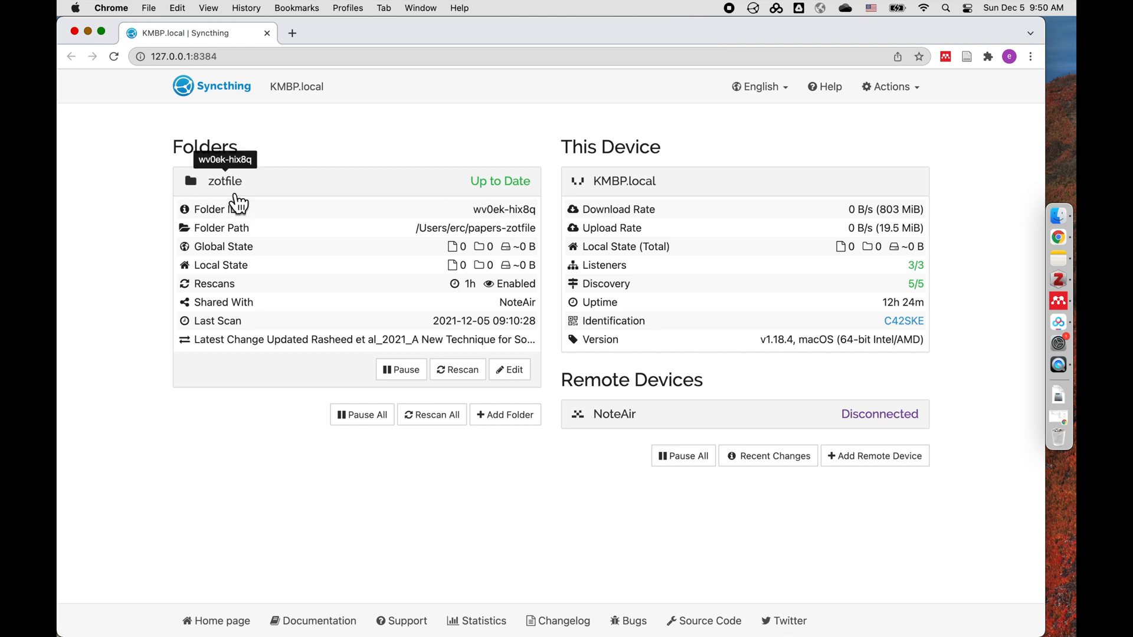
pyautogui.moveTo(281, 230)
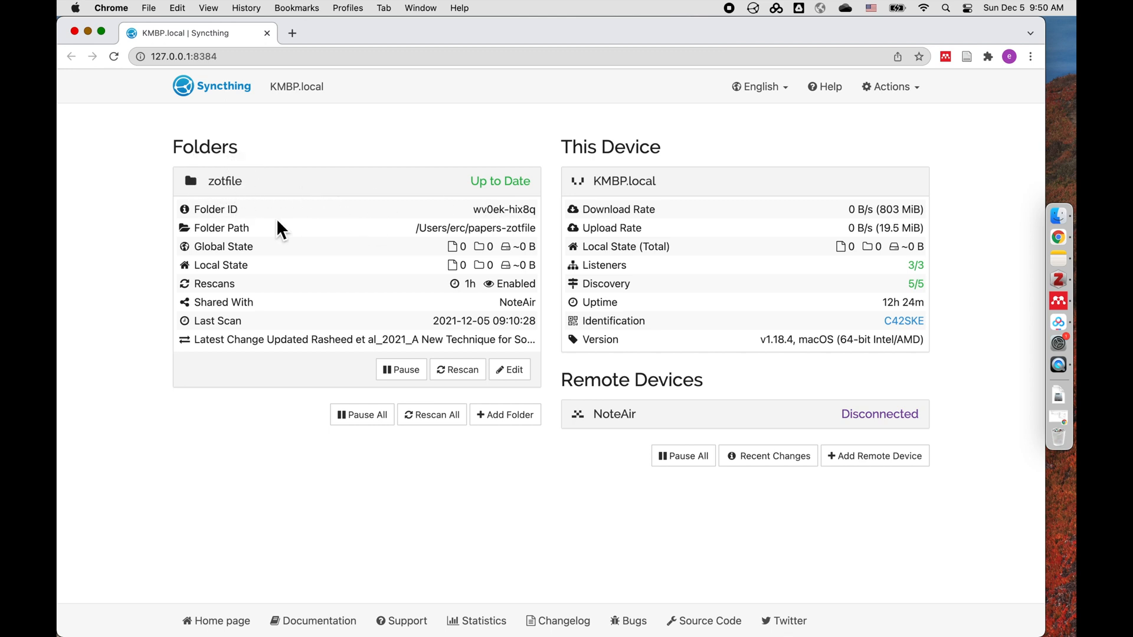
pyautogui.moveTo(465, 248)
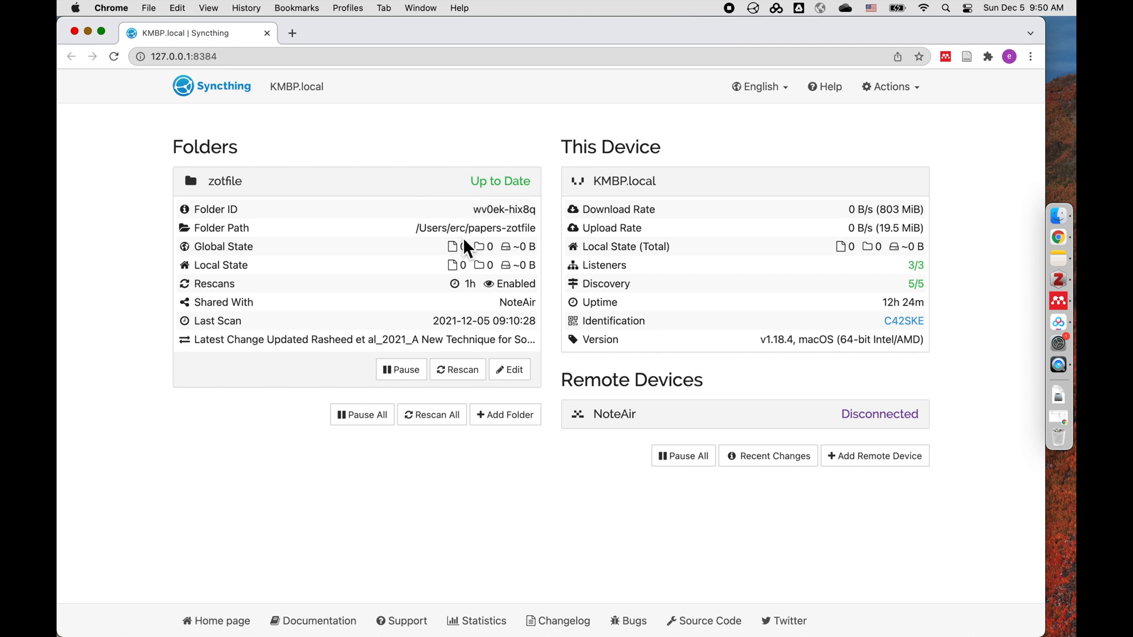
pyautogui.moveTo(474, 228)
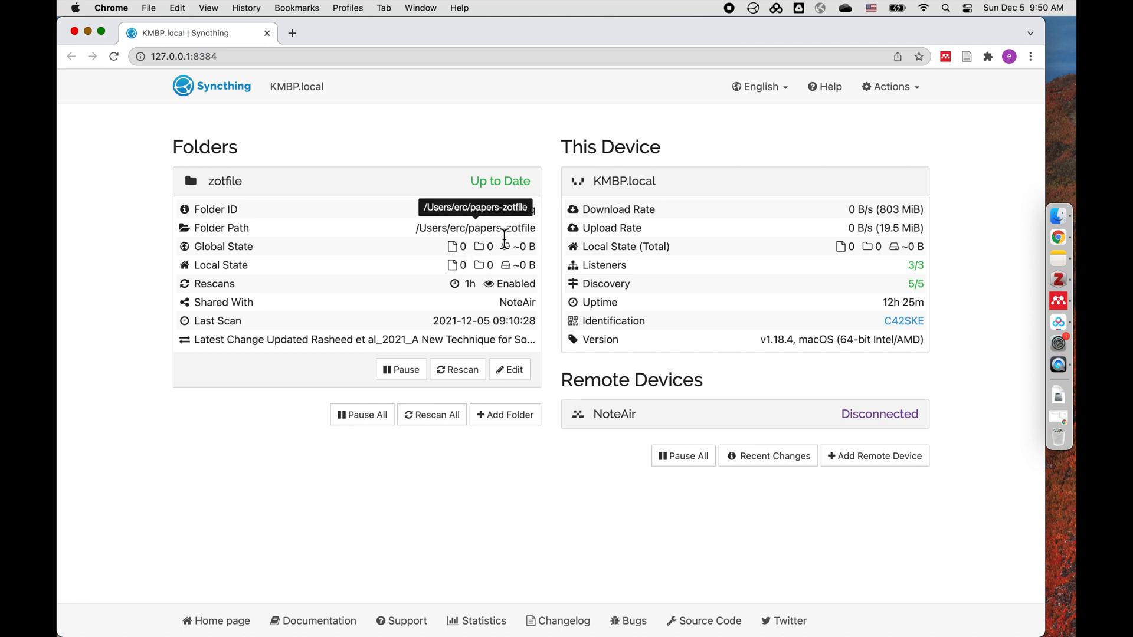
pyautogui.moveTo(544, 242)
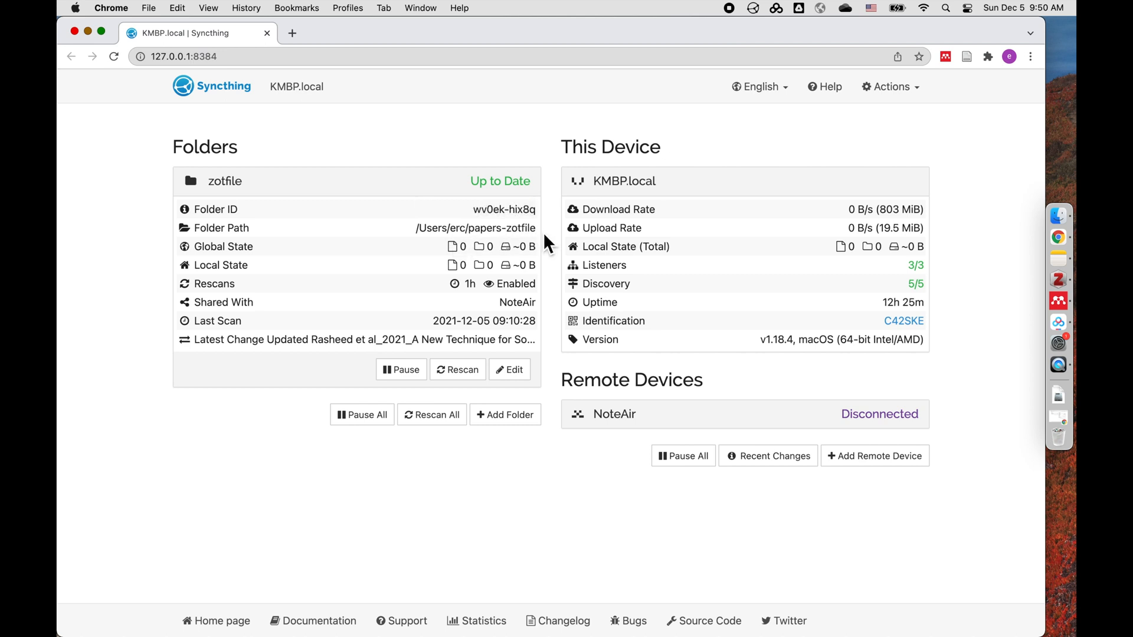
pyautogui.moveTo(526, 307)
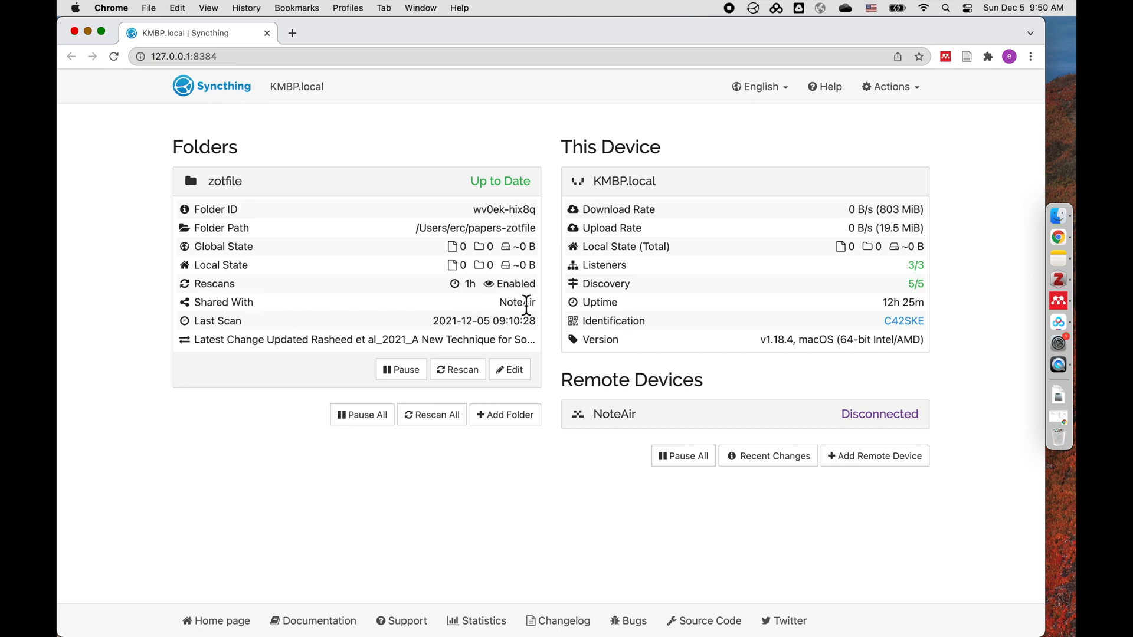
pyautogui.moveTo(370, 186)
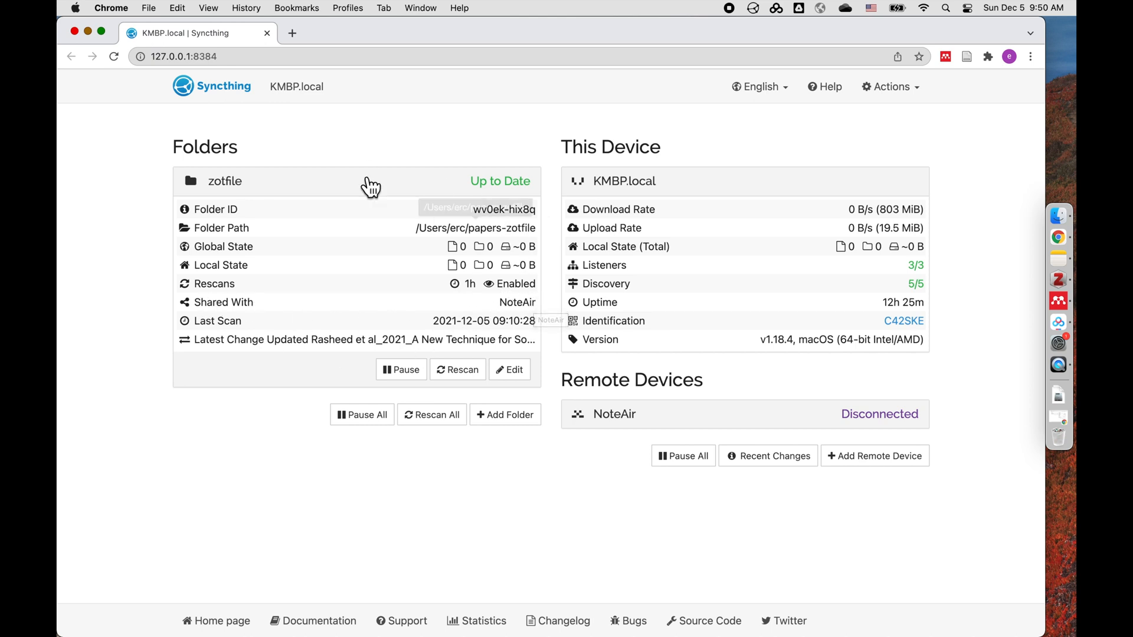
pyautogui.moveTo(690, 379)
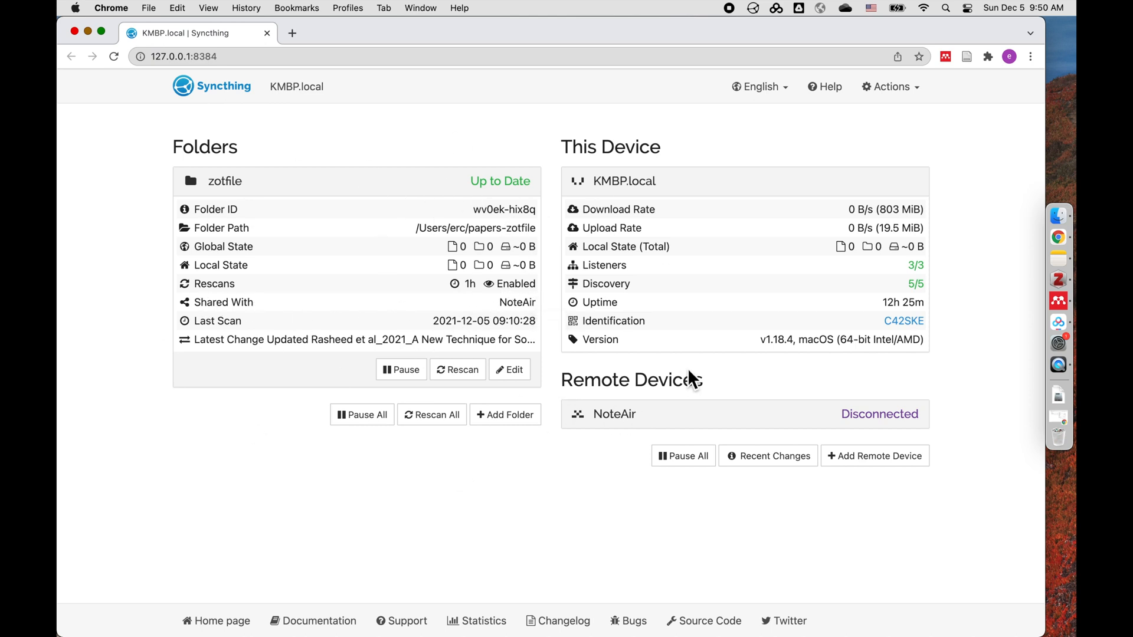
pyautogui.moveTo(130, 119)
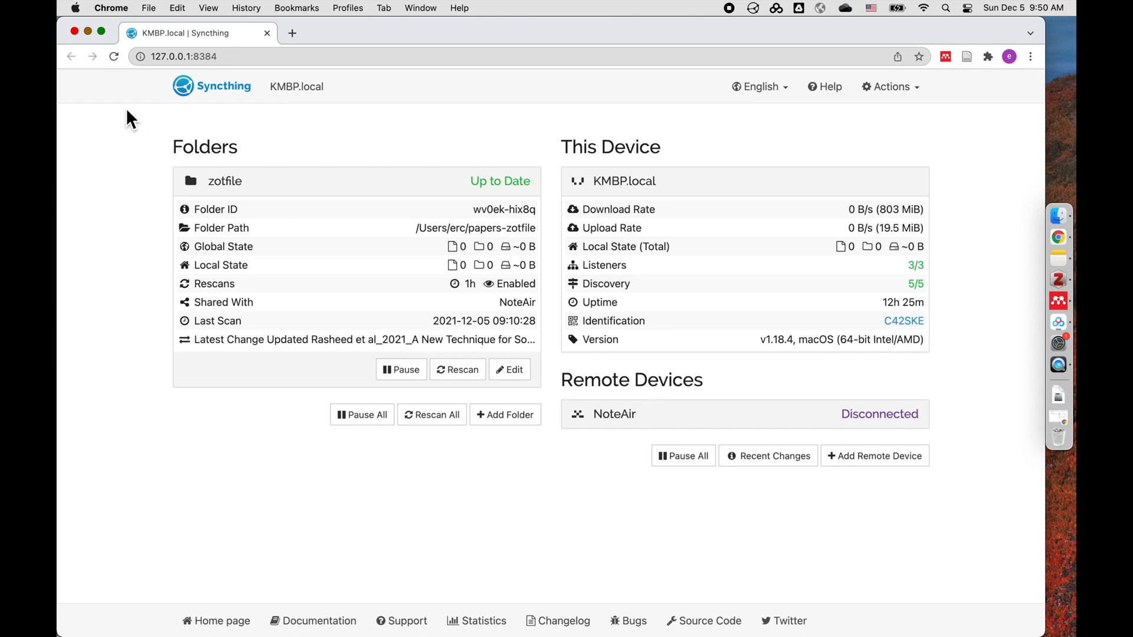
pyautogui.moveTo(321, 414)
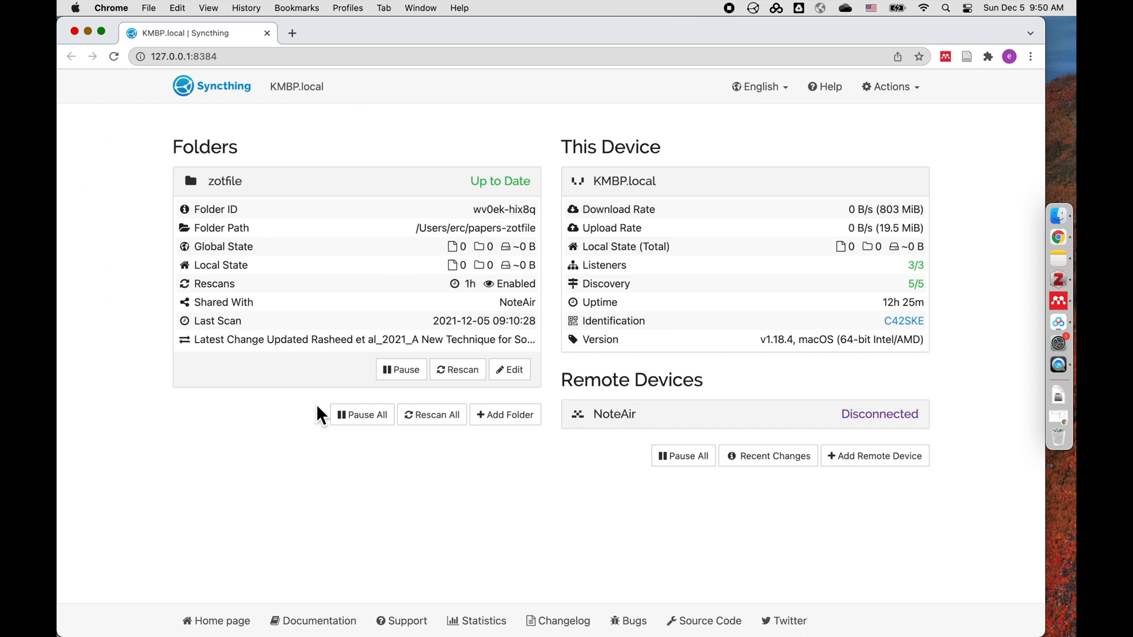
pyautogui.moveTo(231, 82)
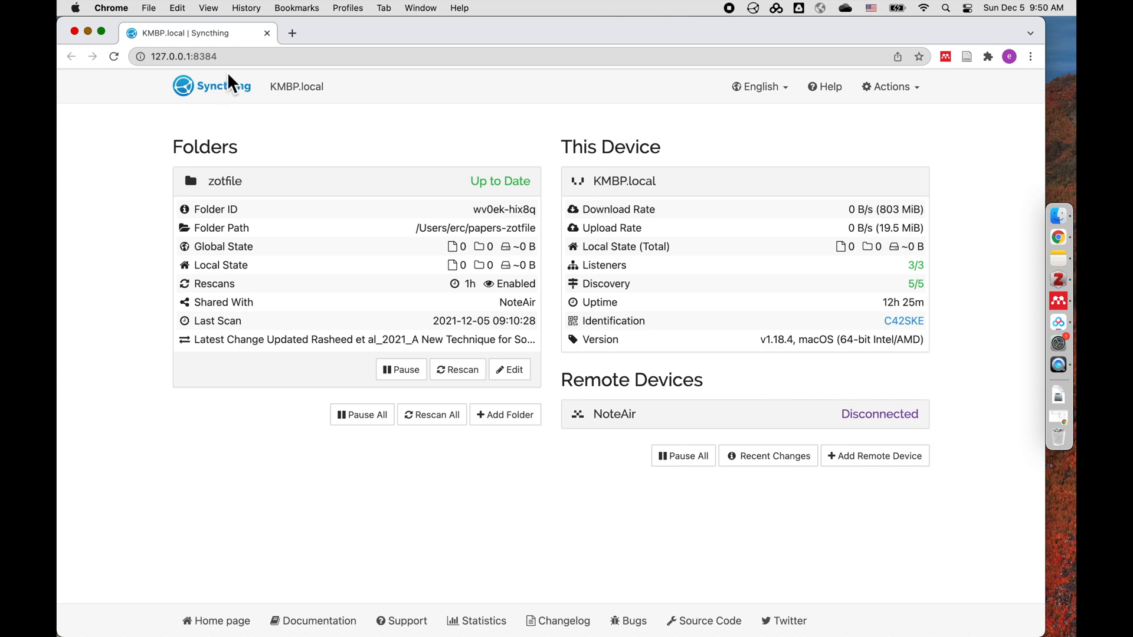
pyautogui.moveTo(248, 102)
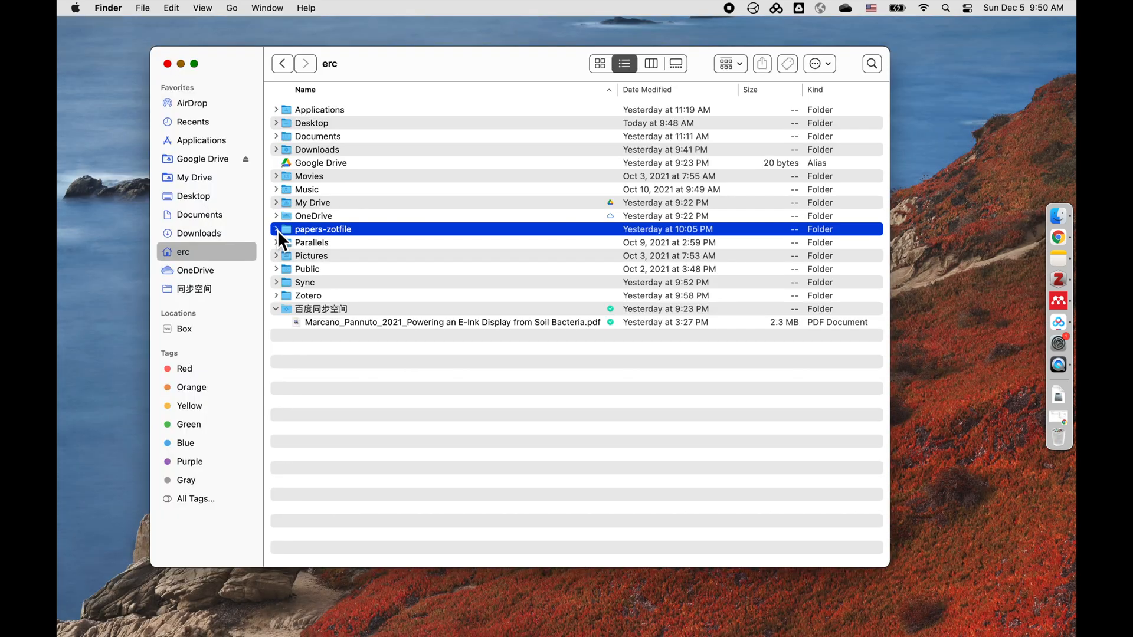
# View the empty papers-zotfile folder in Finder, then switch to Zotero's E-ink collection.
pyautogui.doubleClick(323, 229)
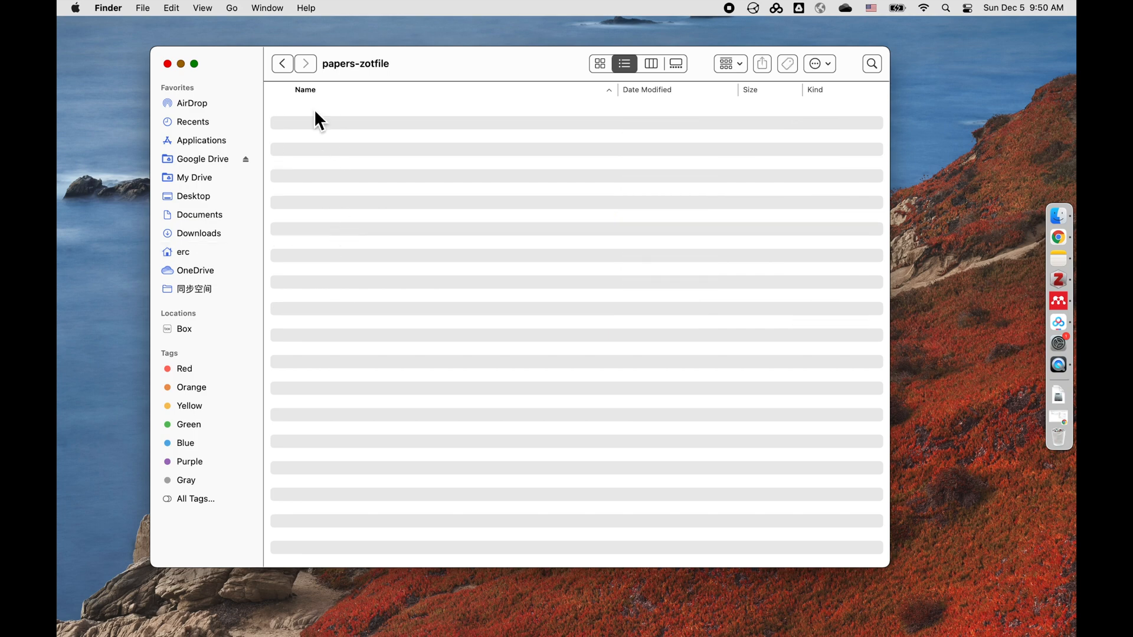
pyautogui.moveTo(1058, 321)
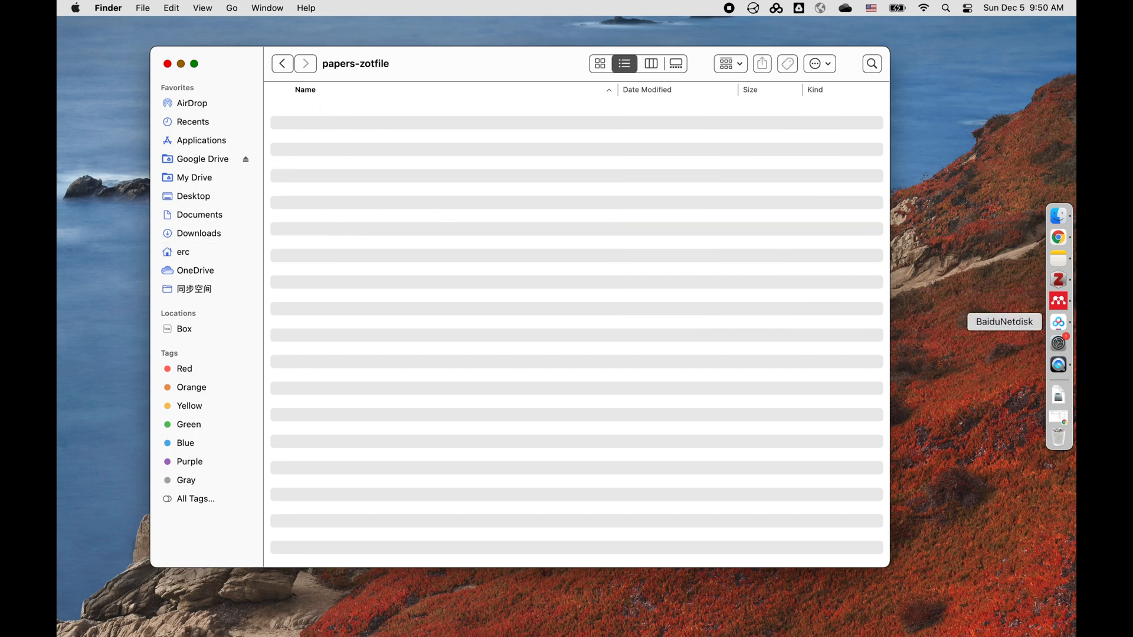
pyautogui.click(1058, 280)
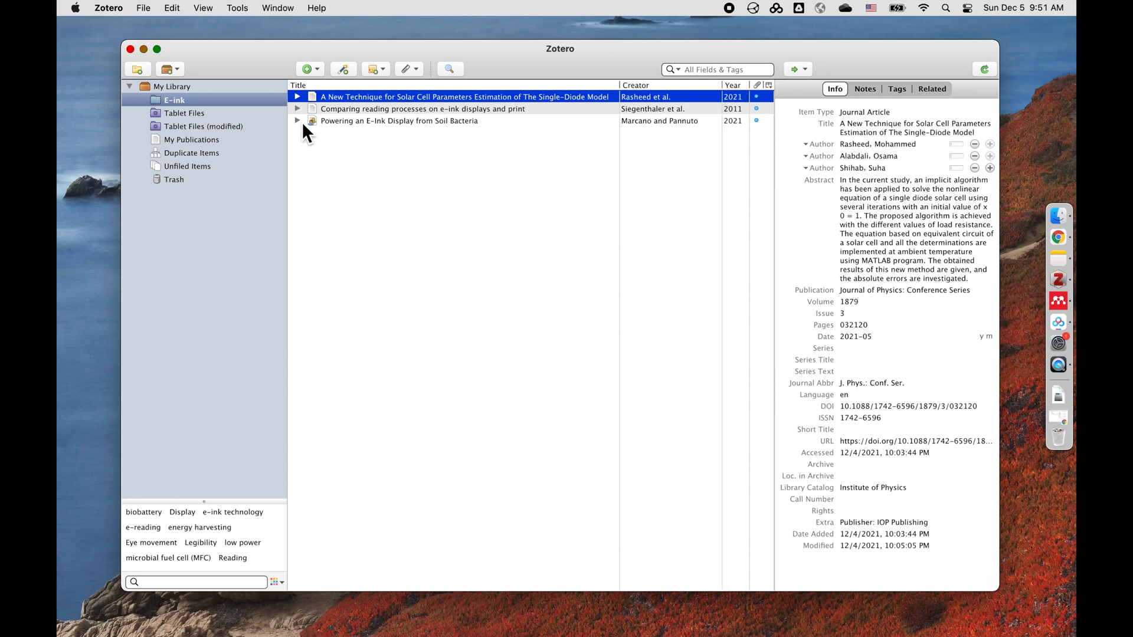
# Preview the Soil Bacteria paper's PDF, then send it to the tablet via ZotFile's Manage Attachments.
pyautogui.click(297, 121)
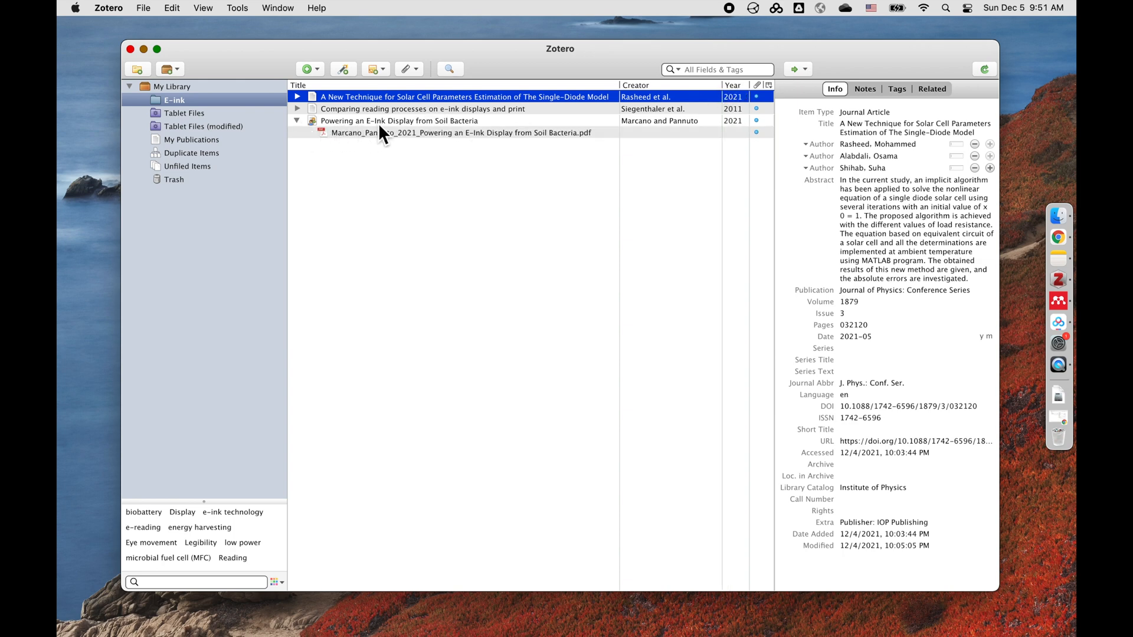
pyautogui.doubleClick(463, 132)
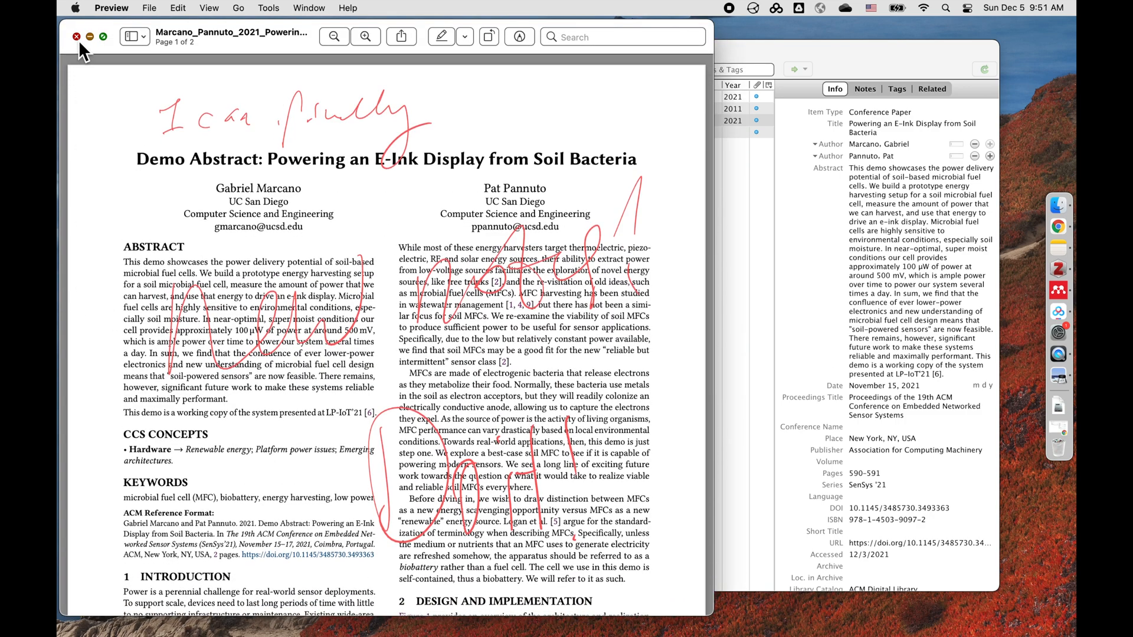
pyautogui.rightClick(400, 121)
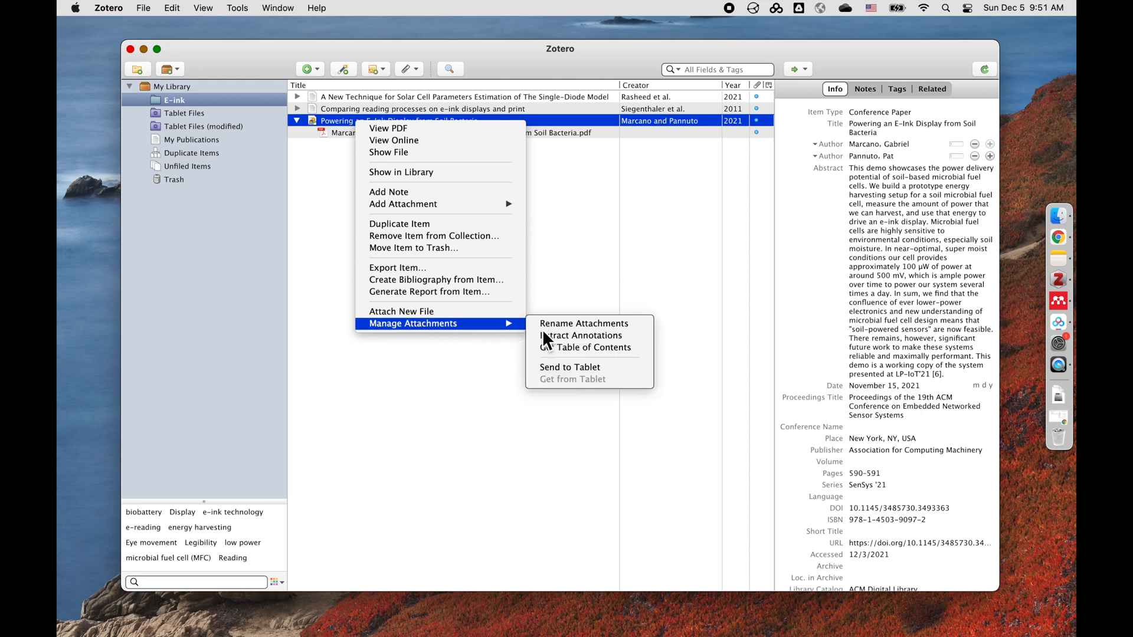
pyautogui.moveTo(591, 367)
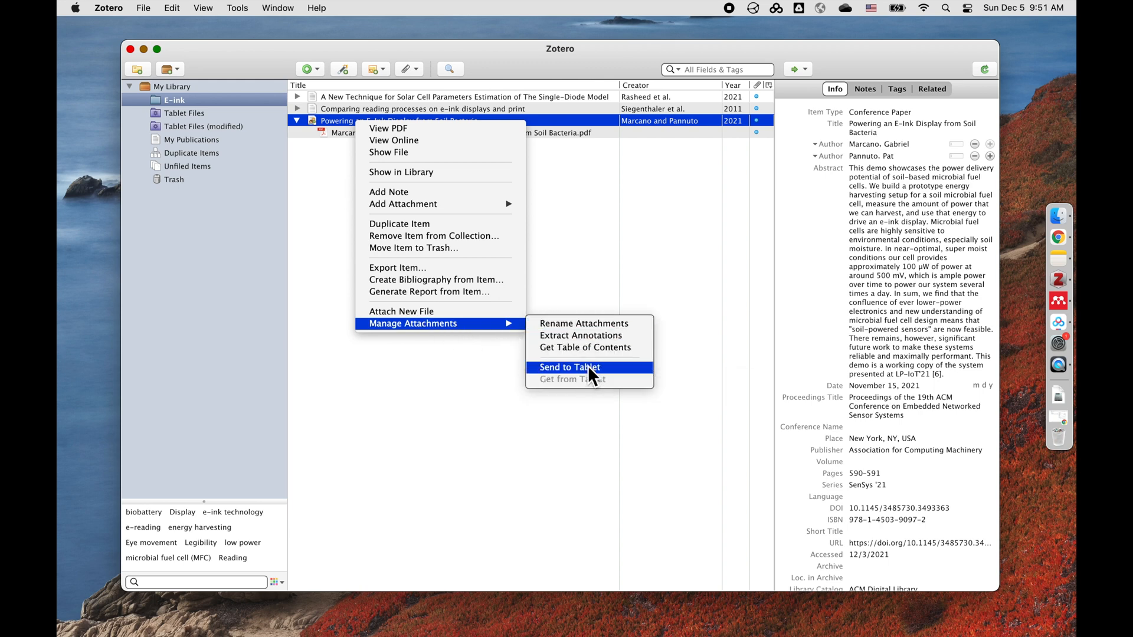
pyautogui.click(569, 367)
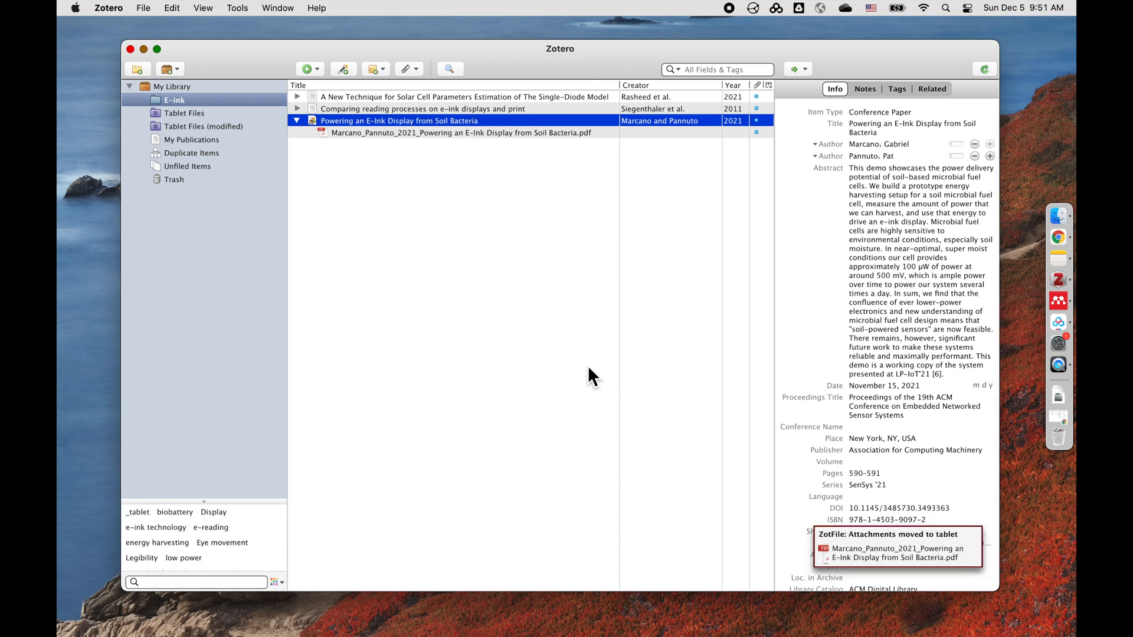
pyautogui.moveTo(964, 543)
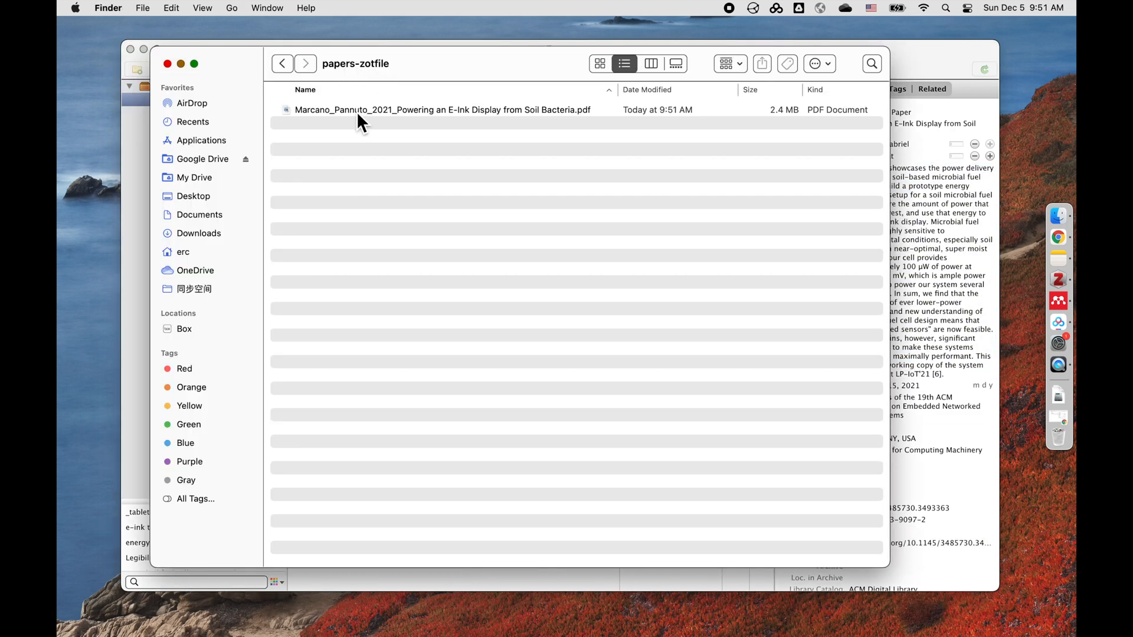
pyautogui.moveTo(500, 116)
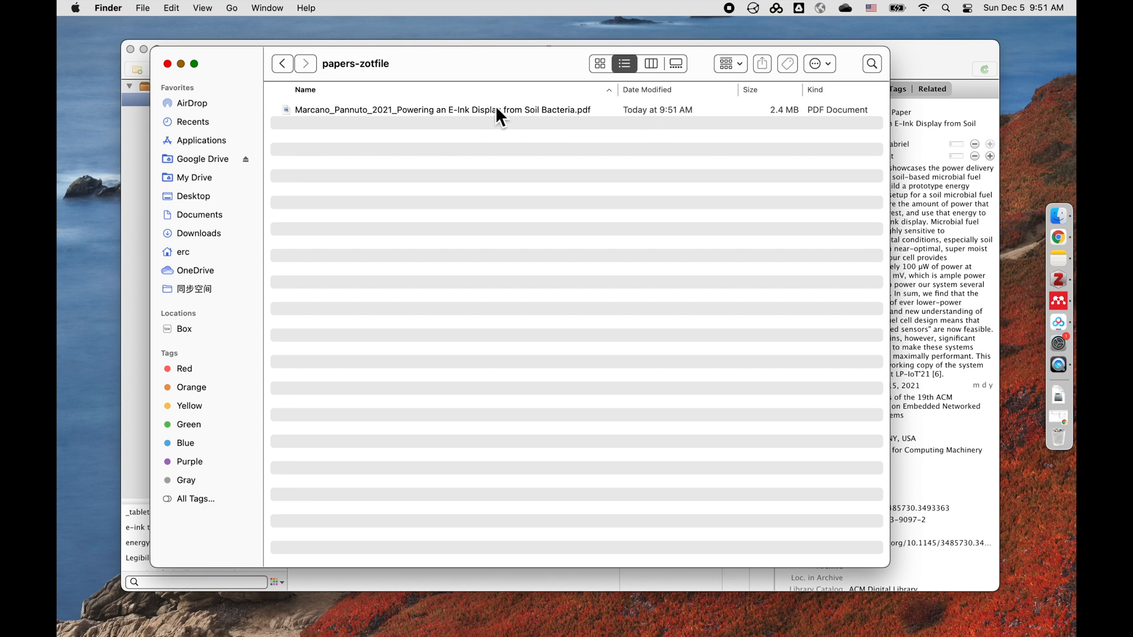
pyautogui.moveTo(391, 130)
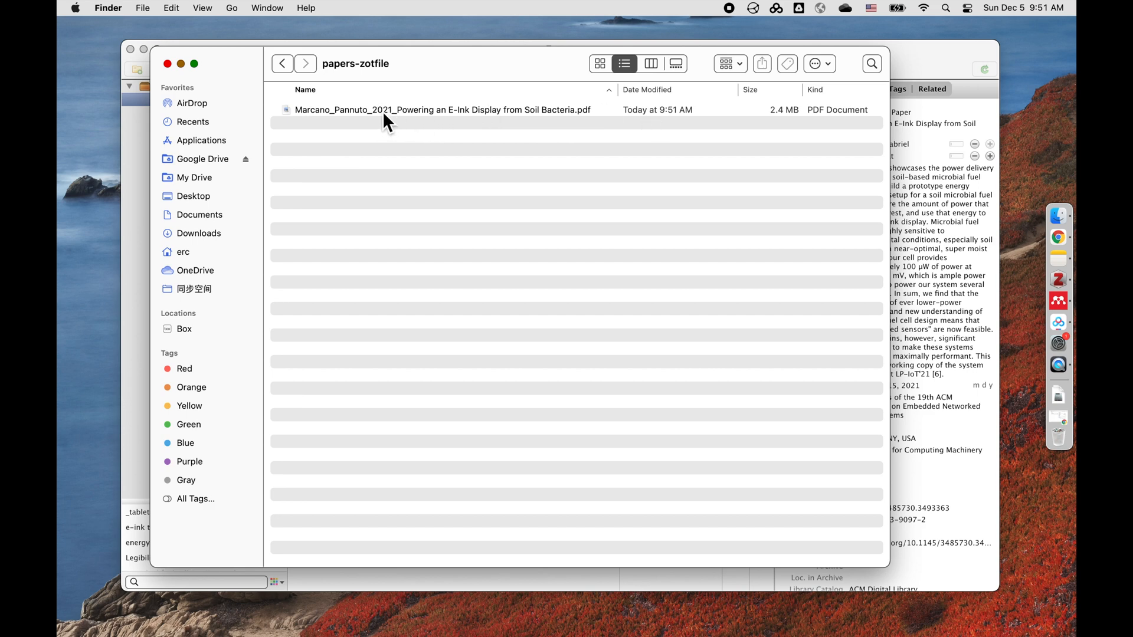
pyautogui.moveTo(157, 57)
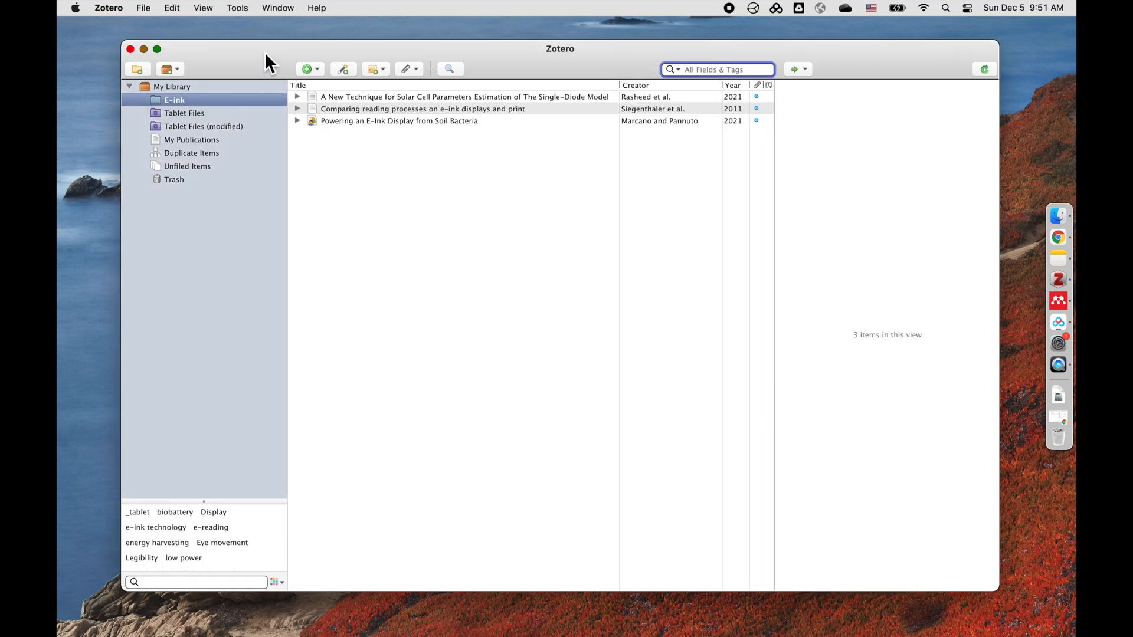
pyautogui.click(237, 9)
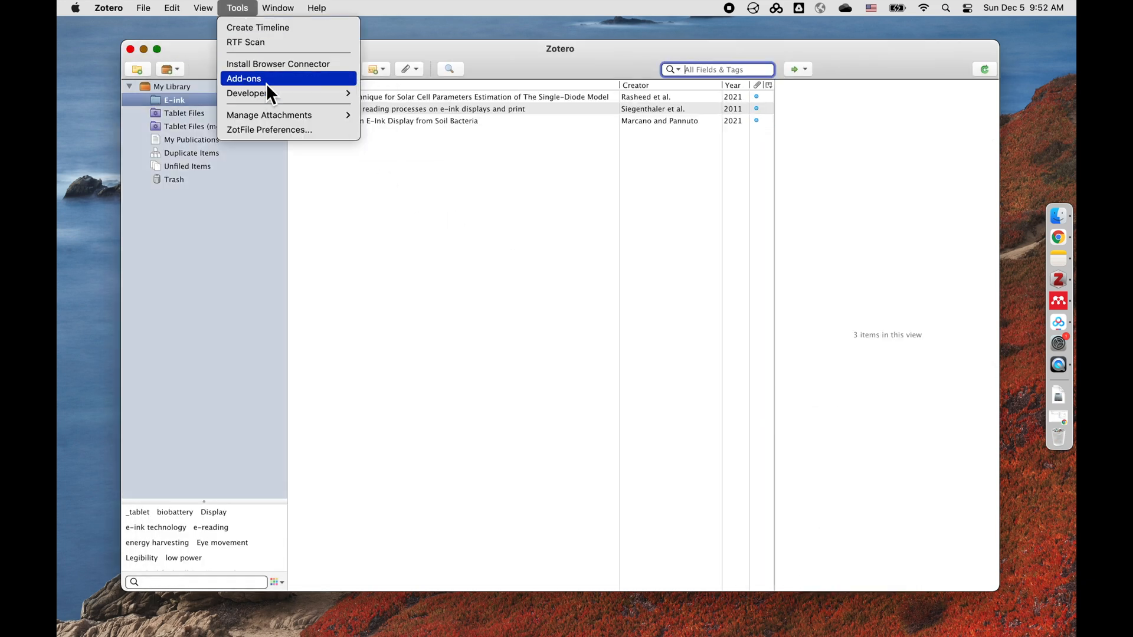
pyautogui.click(243, 78)
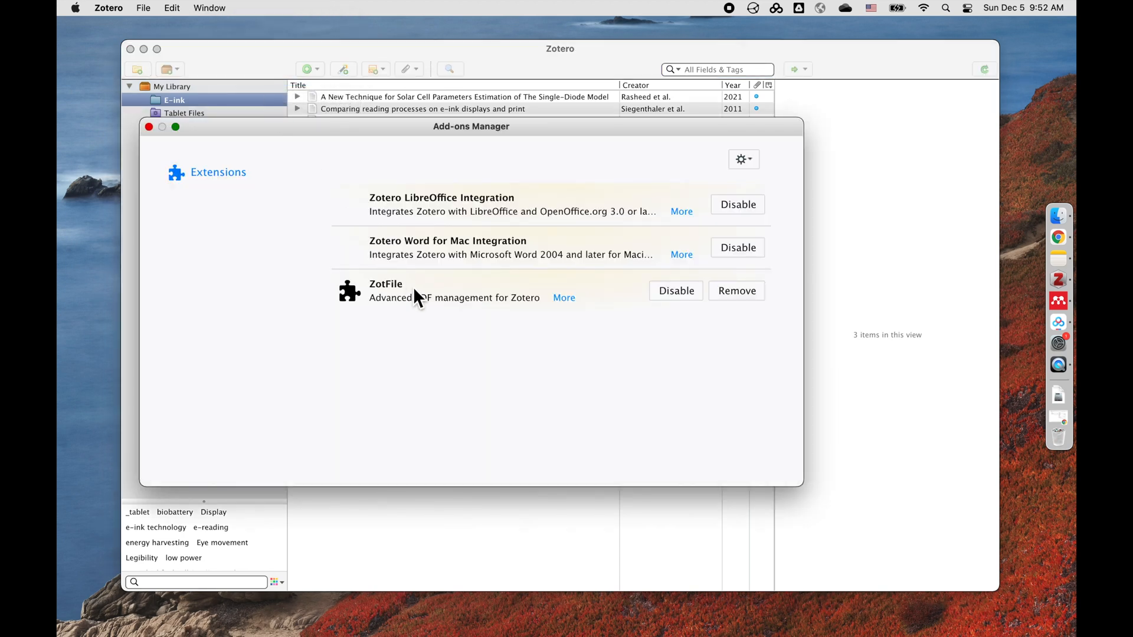
pyautogui.click(237, 9)
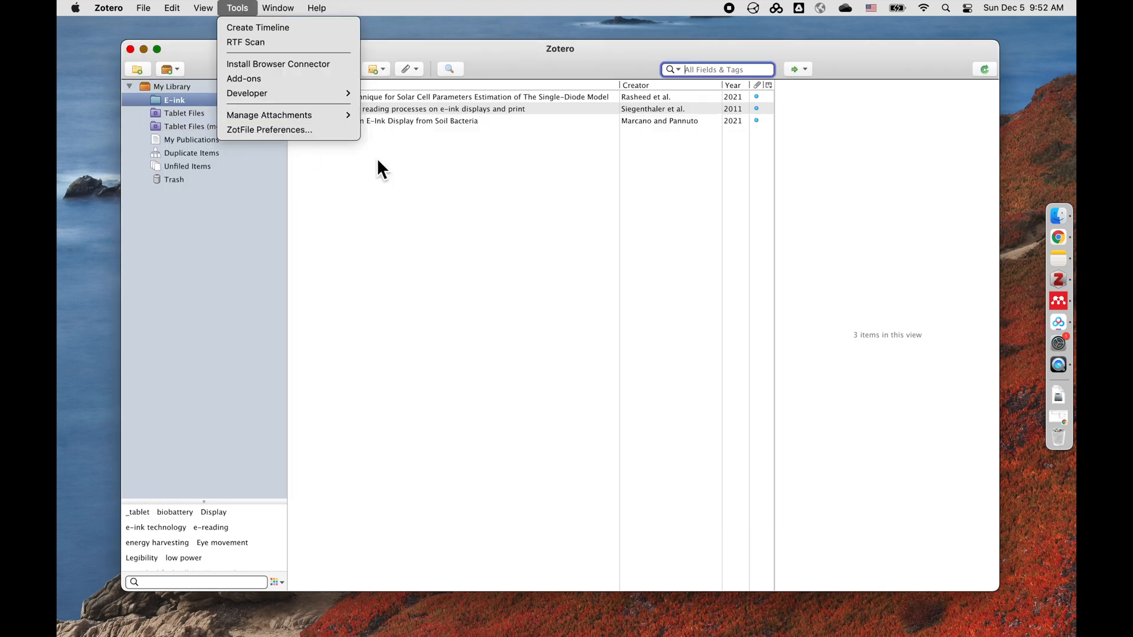
pyautogui.moveTo(269, 130)
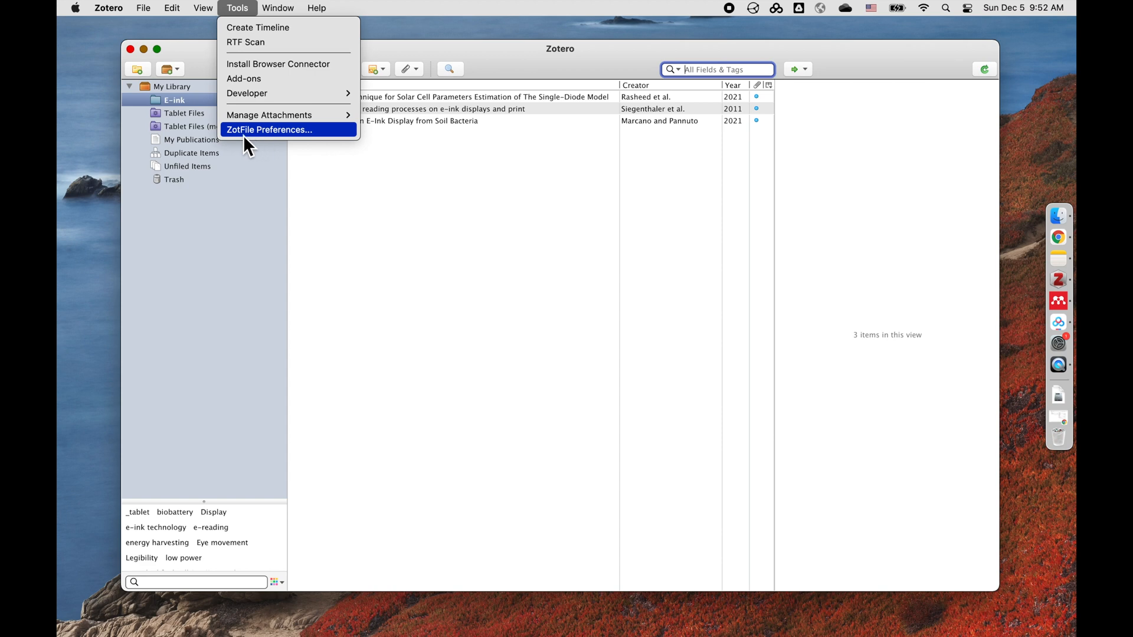
pyautogui.moveTo(260, 92)
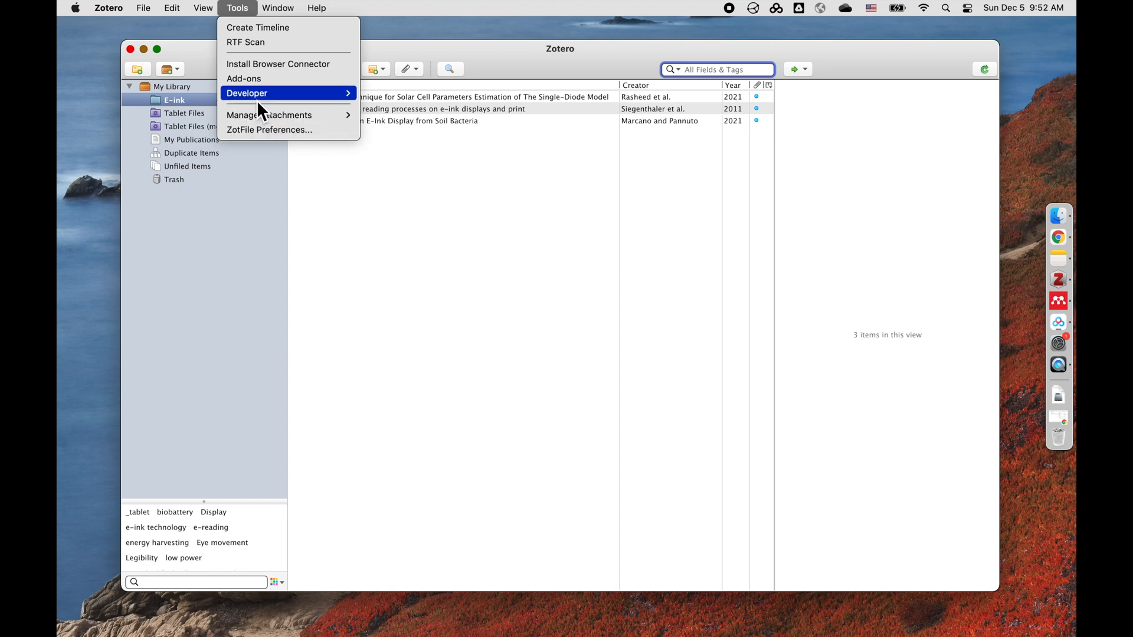
pyautogui.click(244, 78)
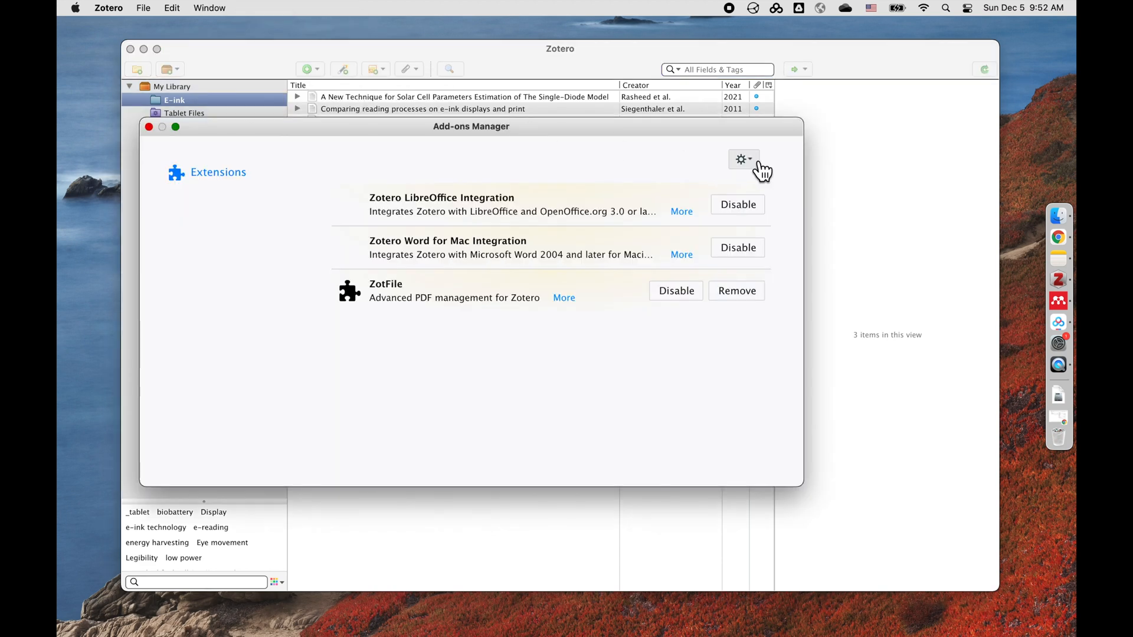
pyautogui.click(741, 159)
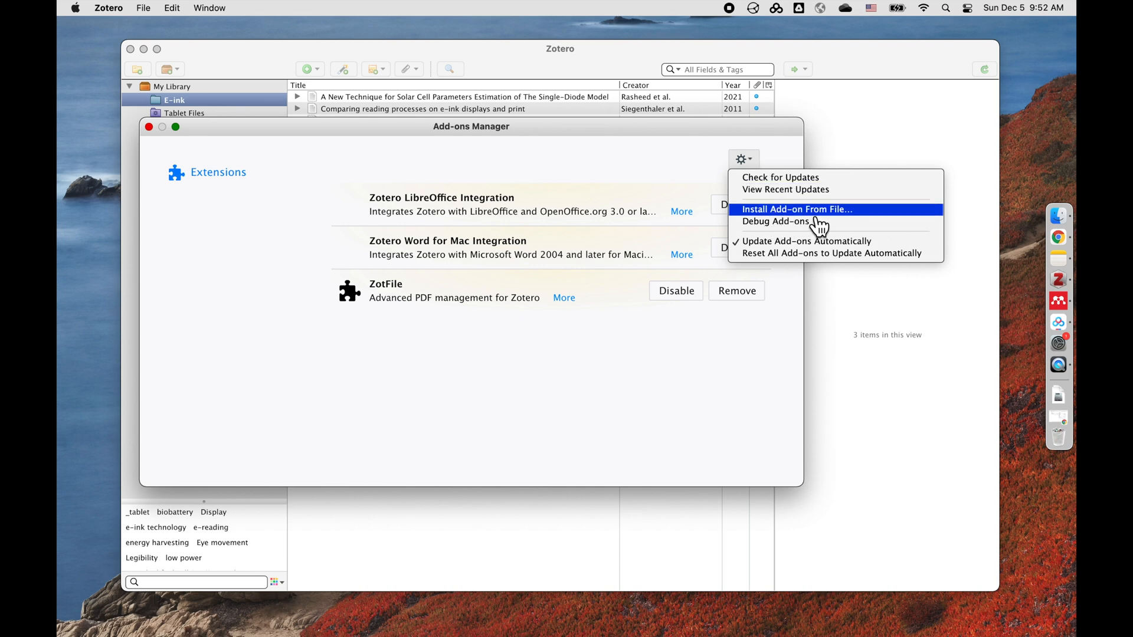
pyautogui.click(237, 8)
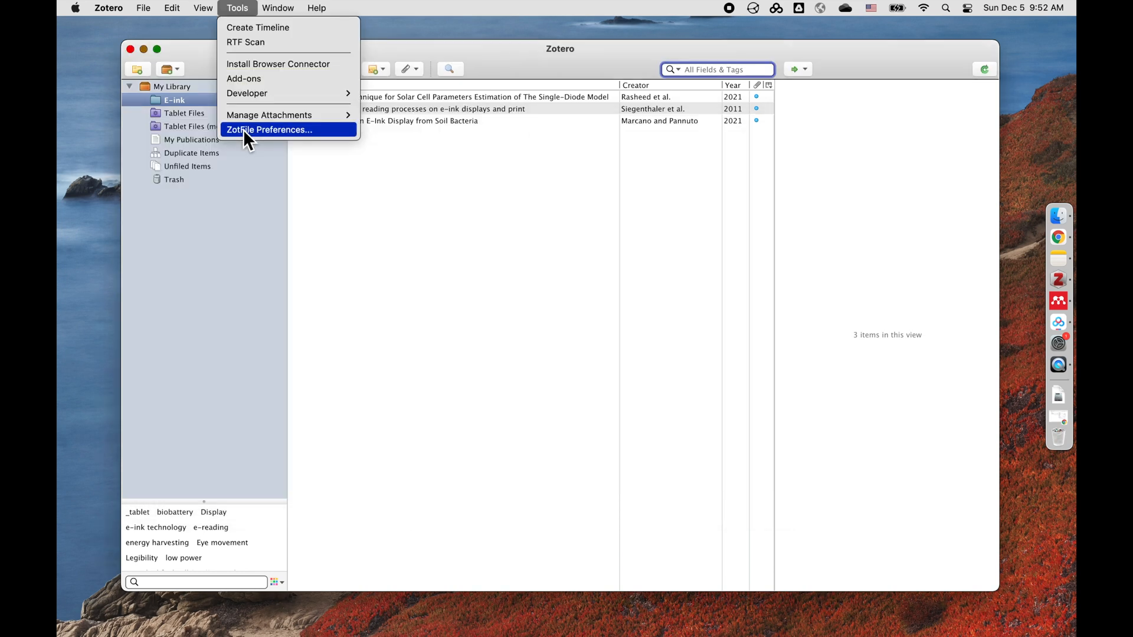
# Show ZotFile's Tablet Settings, with tablet sending enabled and papers-zotfile as base folder.
pyautogui.click(269, 130)
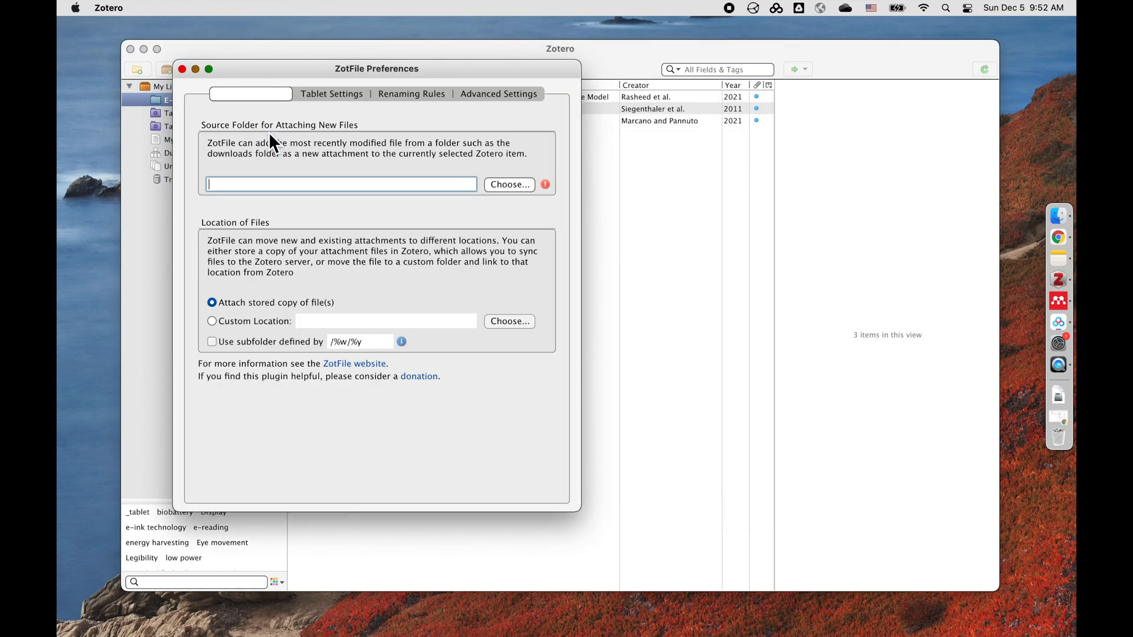
pyautogui.moveTo(343, 103)
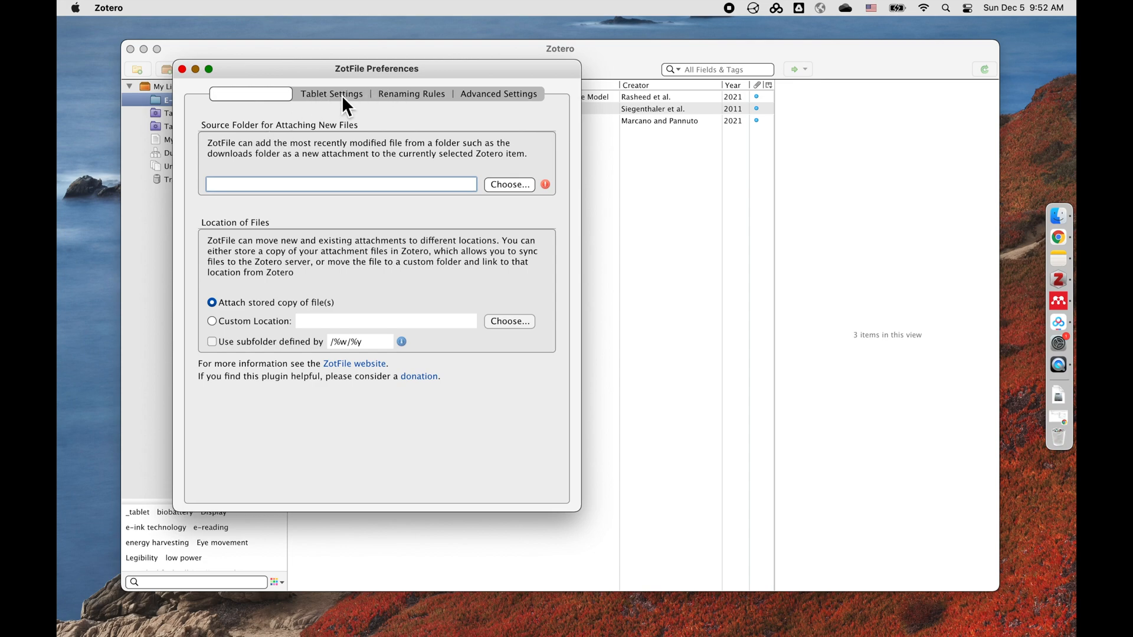
pyautogui.click(330, 93)
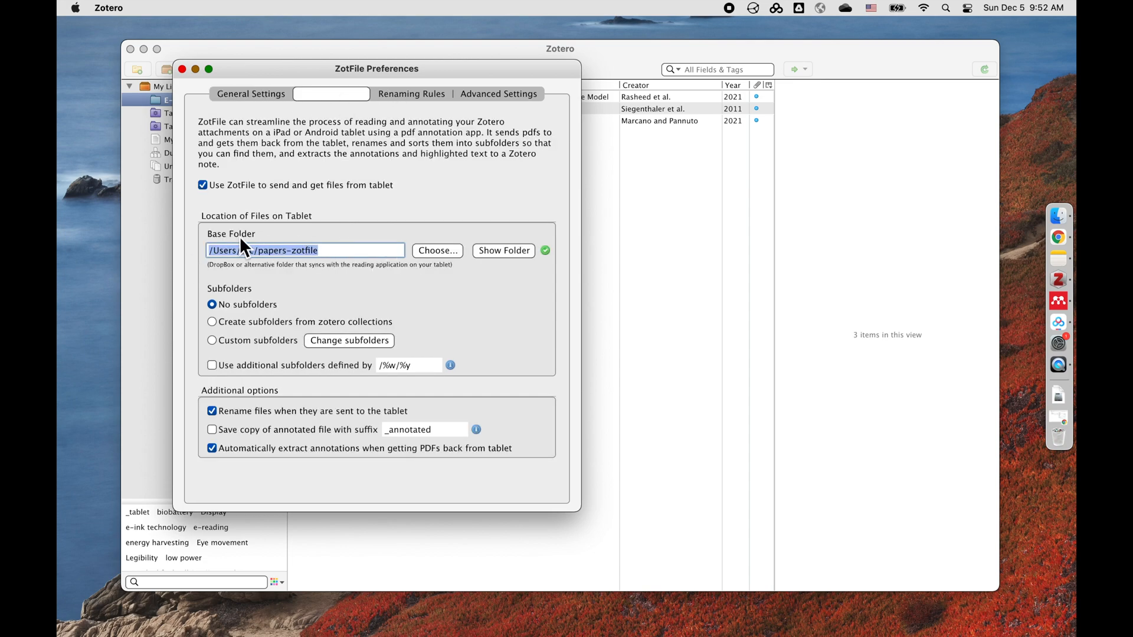